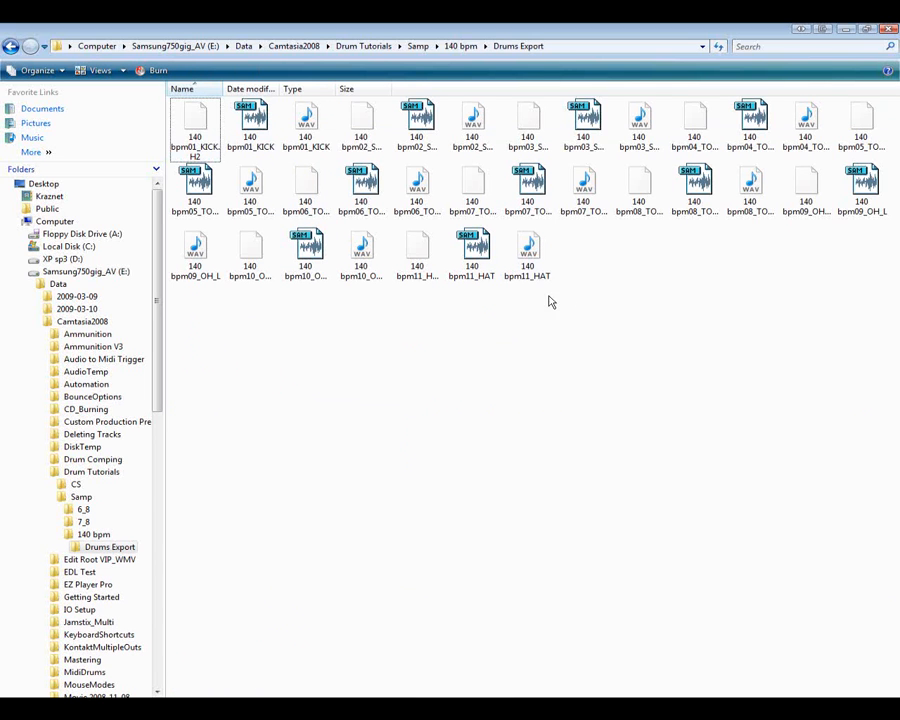
mouse_move(585, 313)
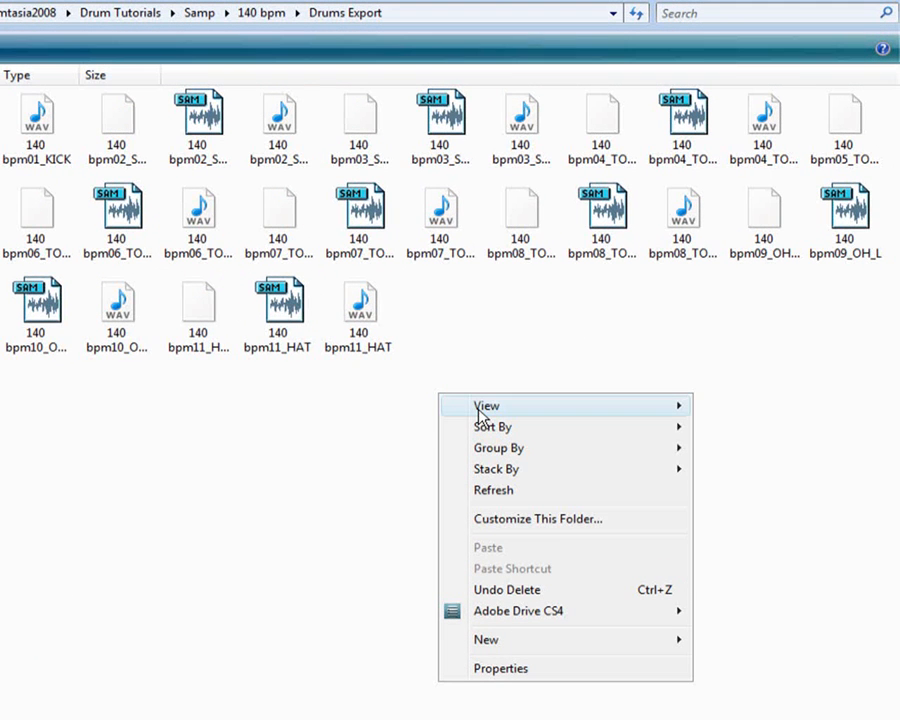
mouse_move(487, 405)
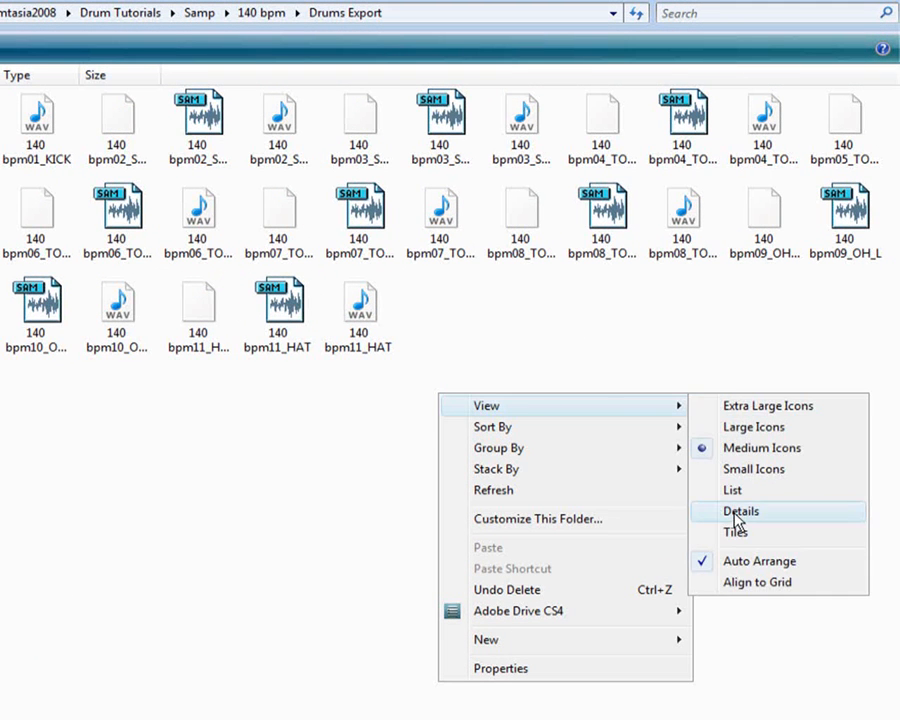
Step: List the Drums Export files in Explorer's Details view, grouped by file type
left_click(741, 511)
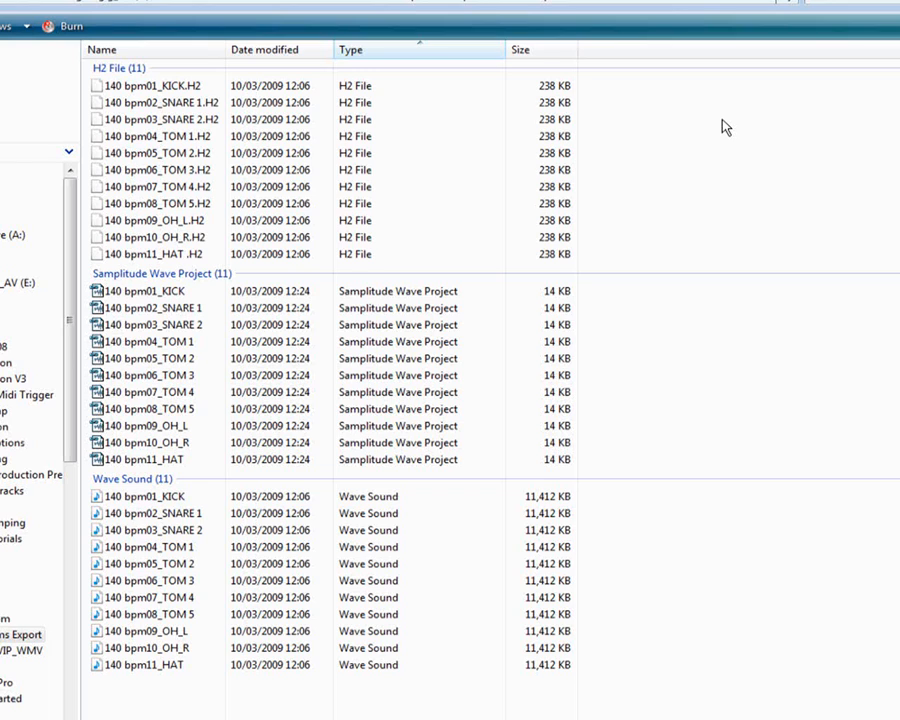
mouse_move(760, 128)
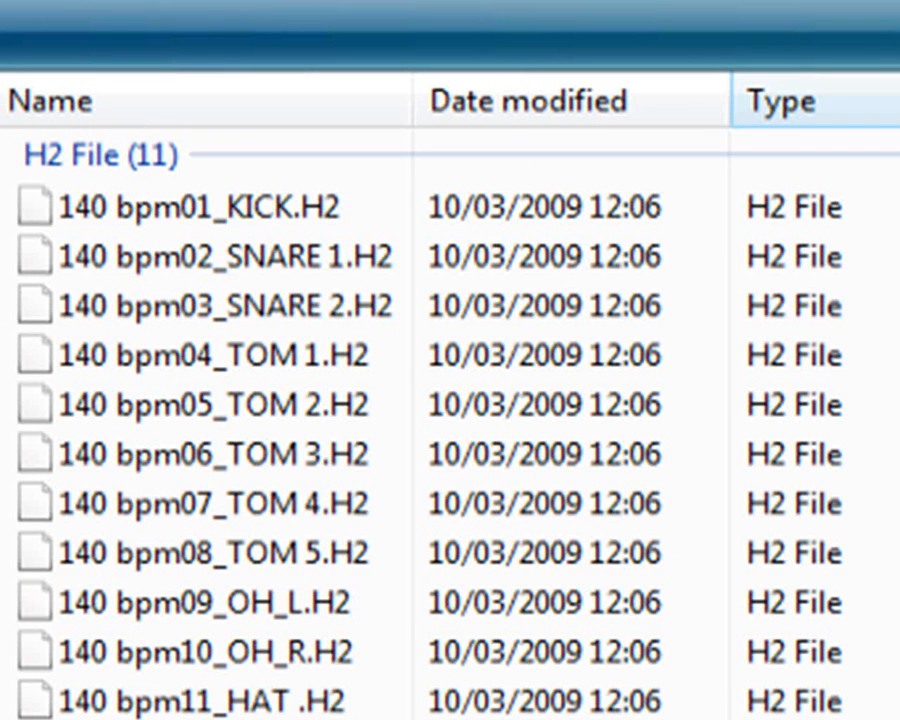
scroll("down", 3)
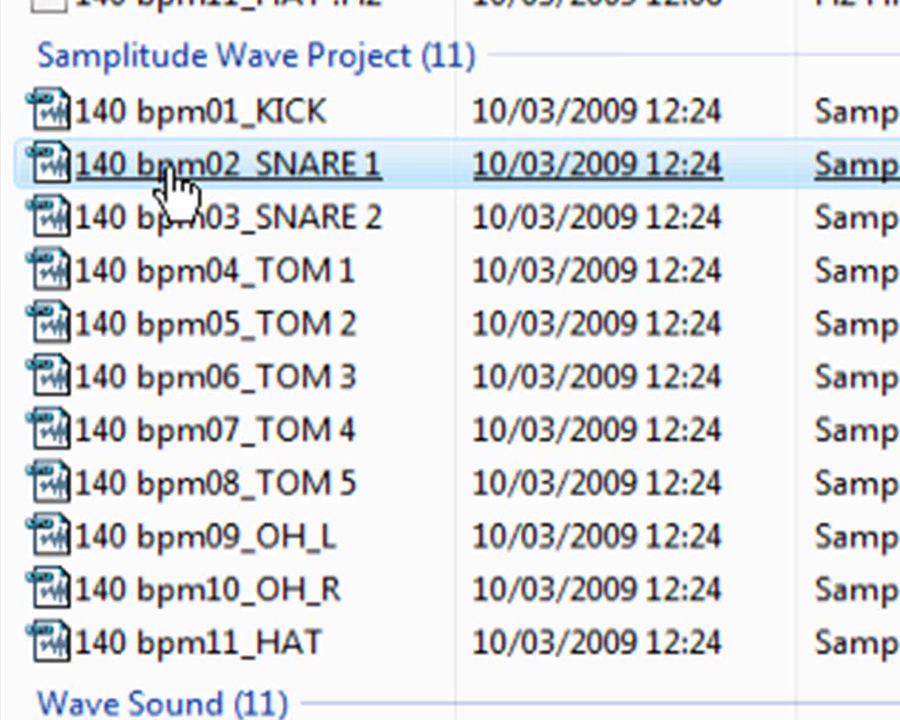
Step: Open the 140 bpm02_SNARE 1 wave project in Samplitude, cascaded with the other drum windows
double_click(200, 164)
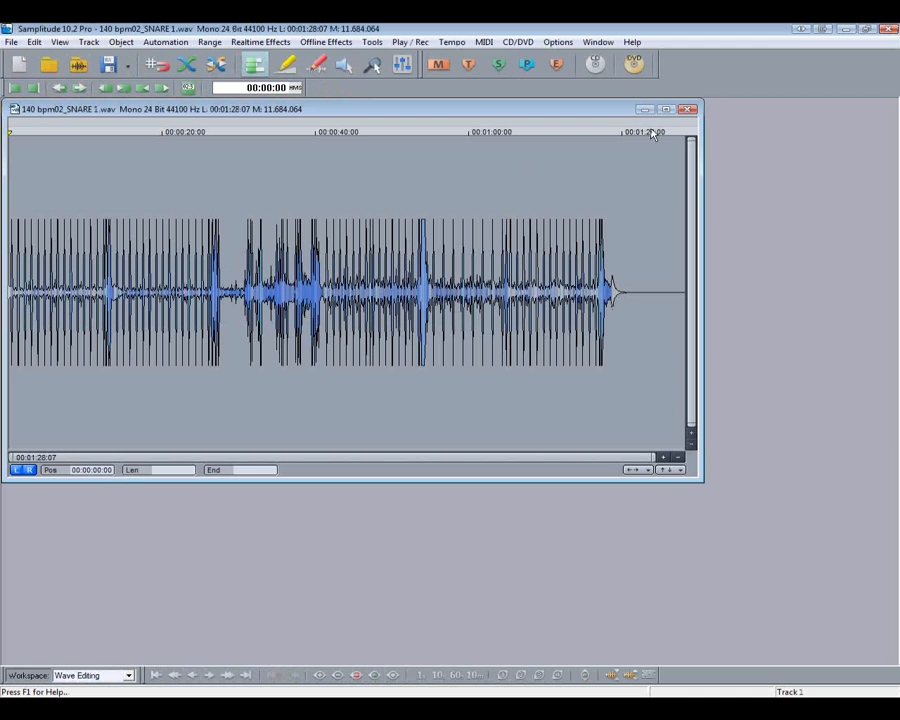
left_click(697, 109)
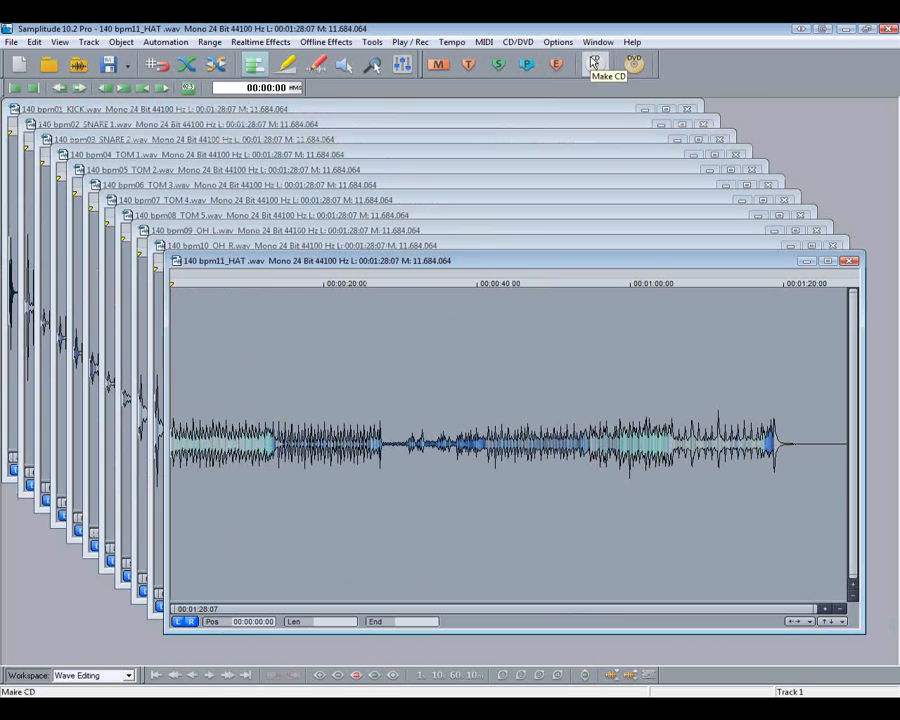
mouse_move(693, 62)
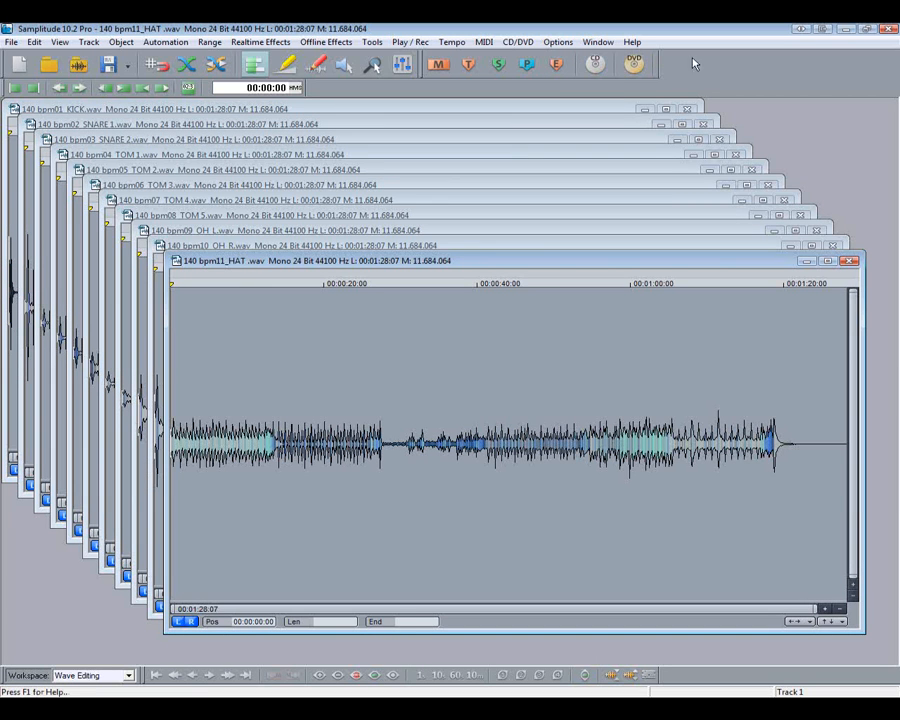